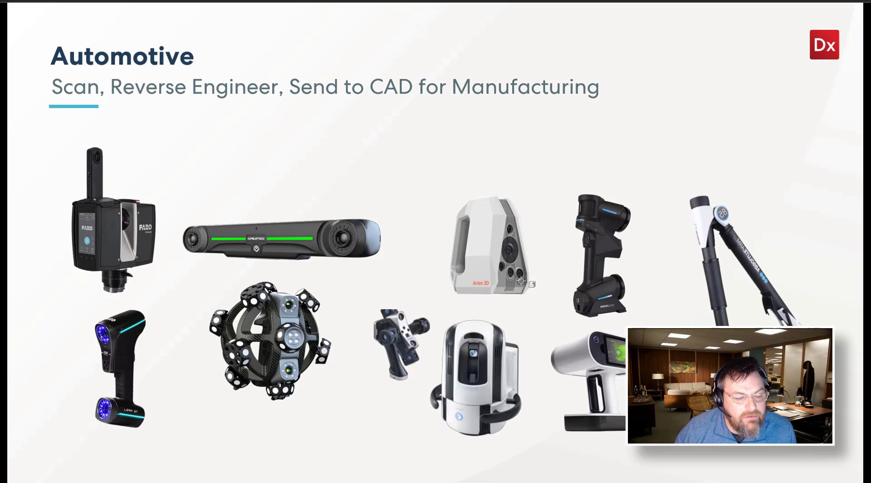
mouse_move(624, 299)
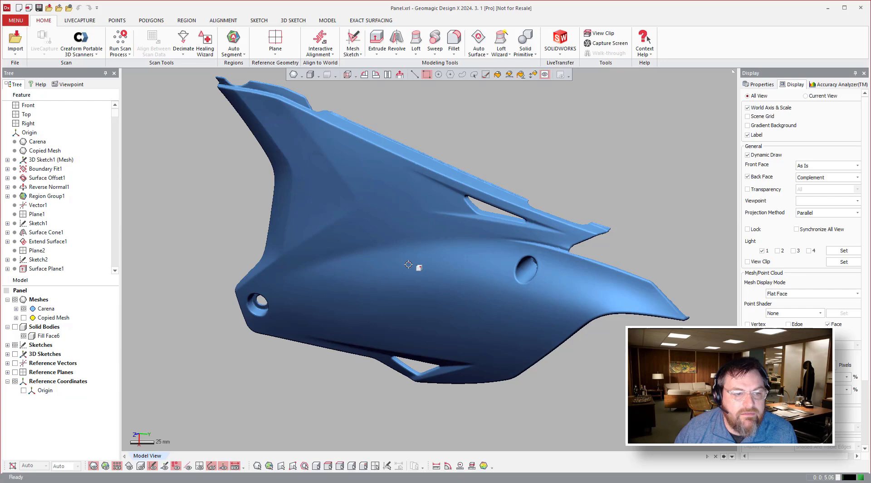
- Roll the design history back to 3D Sketch1, showing the panel's curve network
drag(408, 264, 580, 311)
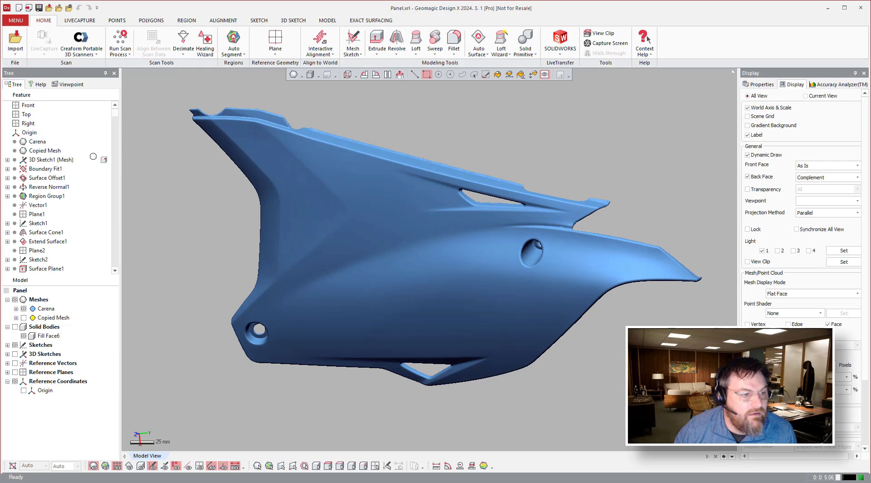
click(50, 160)
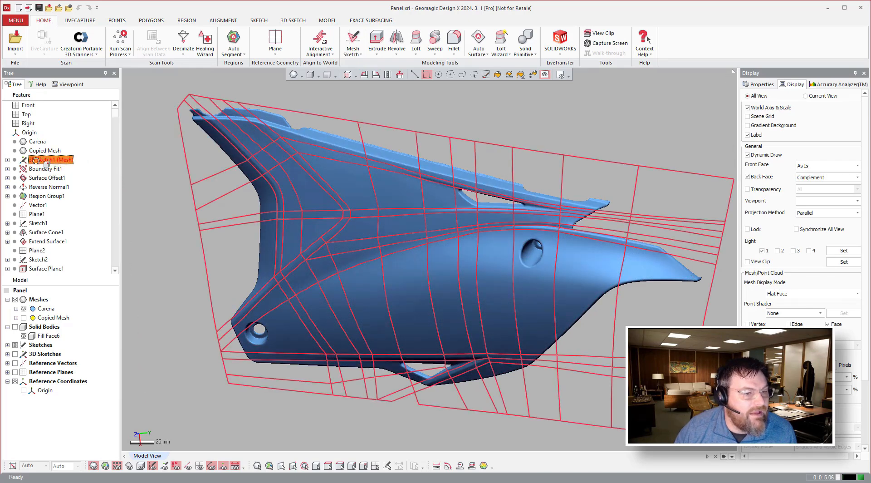
right_click(52, 159)
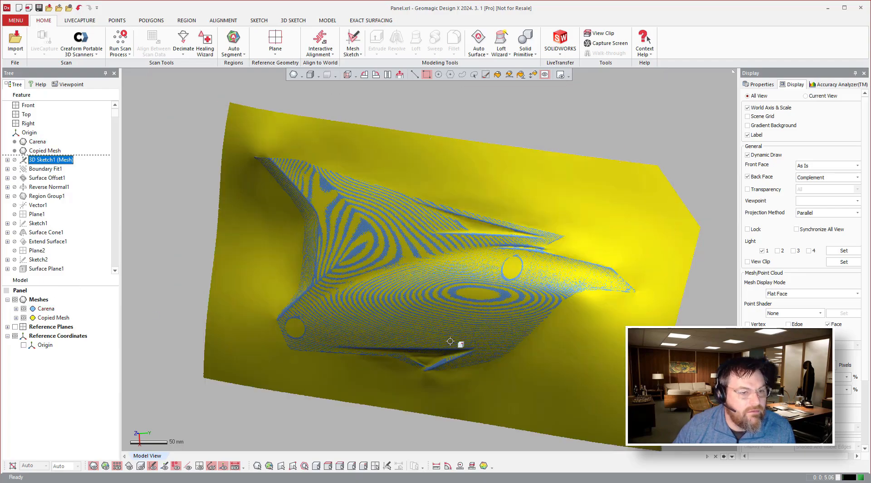
- Inspect the oversized yellow copied mesh from several angles, then hide it
drag(450, 340, 469, 256)
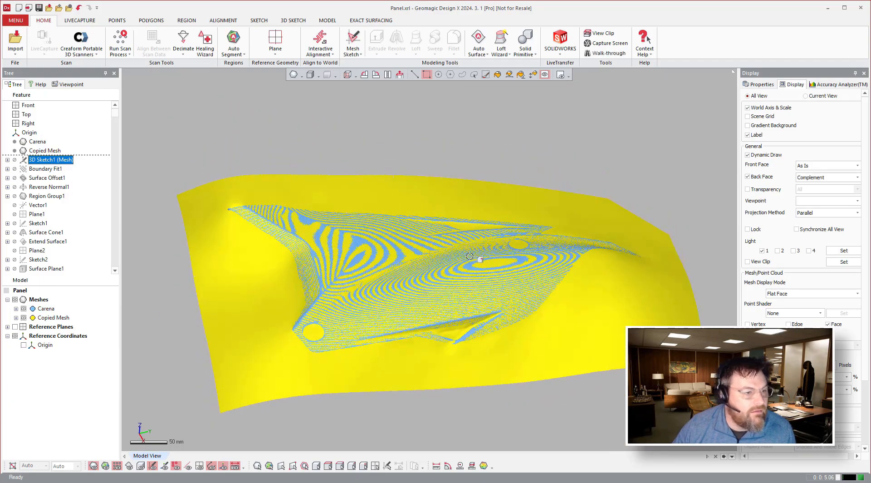
drag(469, 257, 386, 245)
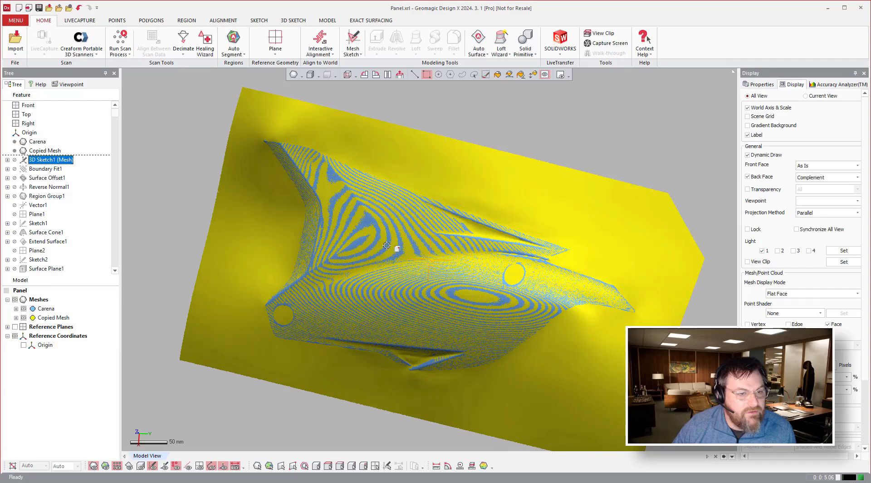
drag(387, 244, 249, 222)
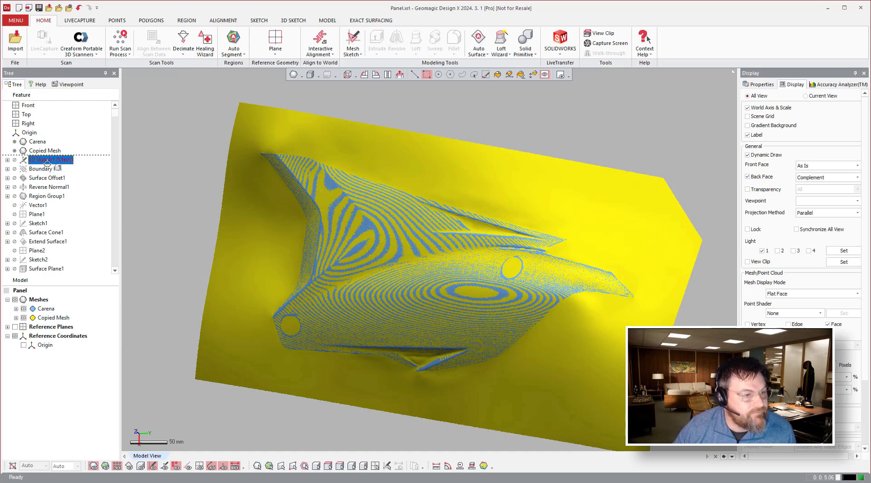
click(47, 167)
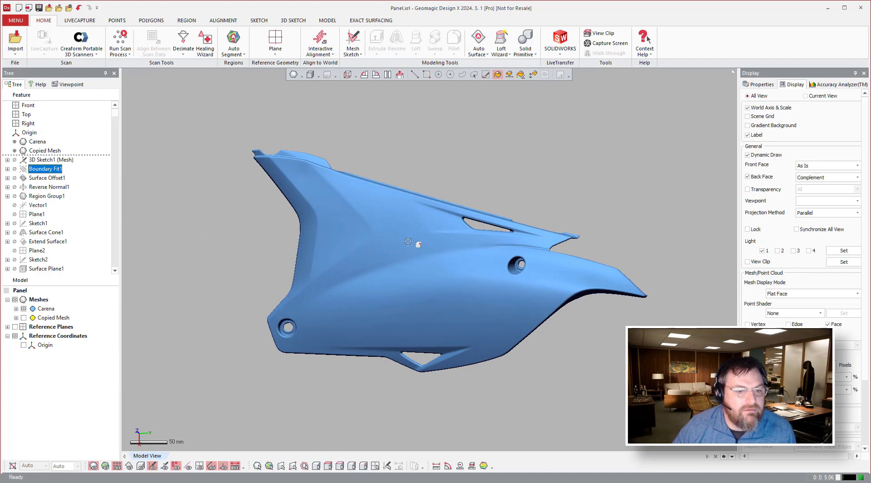
- Auto Segment the Carena panel scan mesh into geometry regions with the default tolerance
click(531, 75)
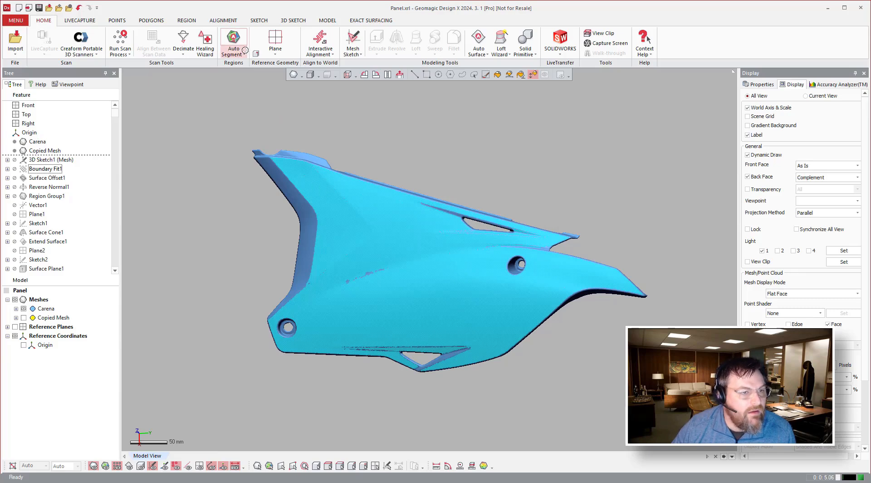
click(186, 21)
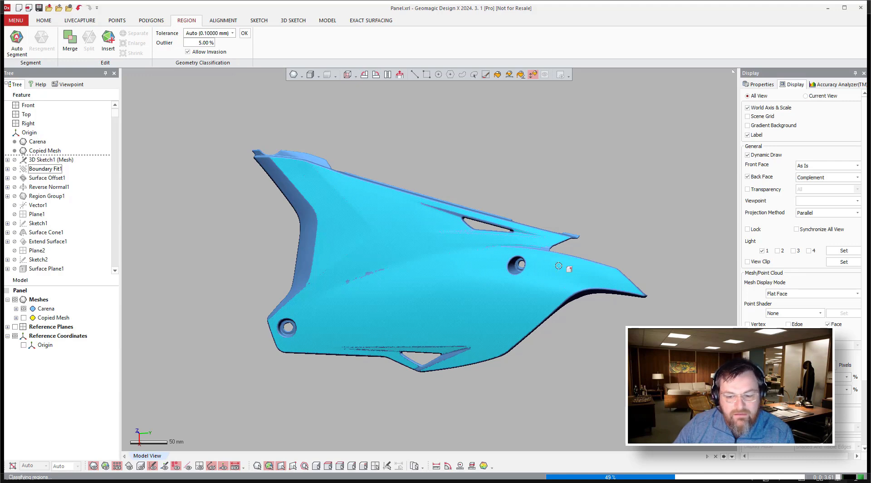
click(811, 293)
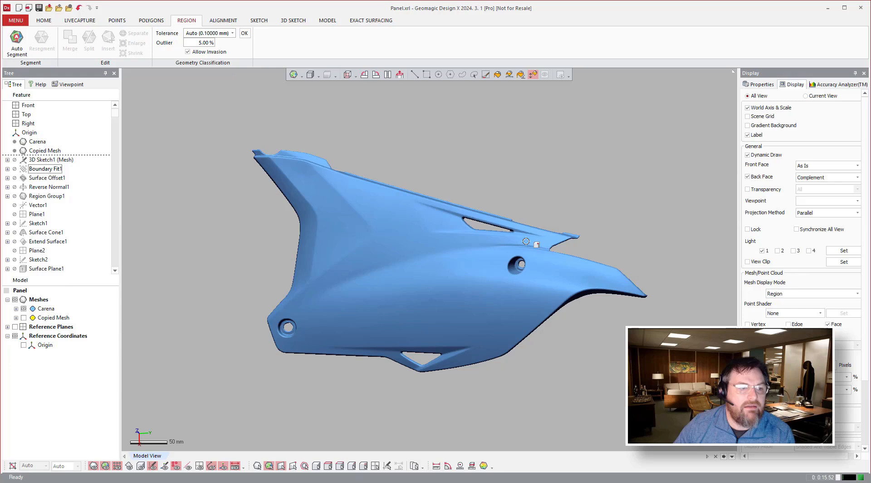
mouse_move(526, 241)
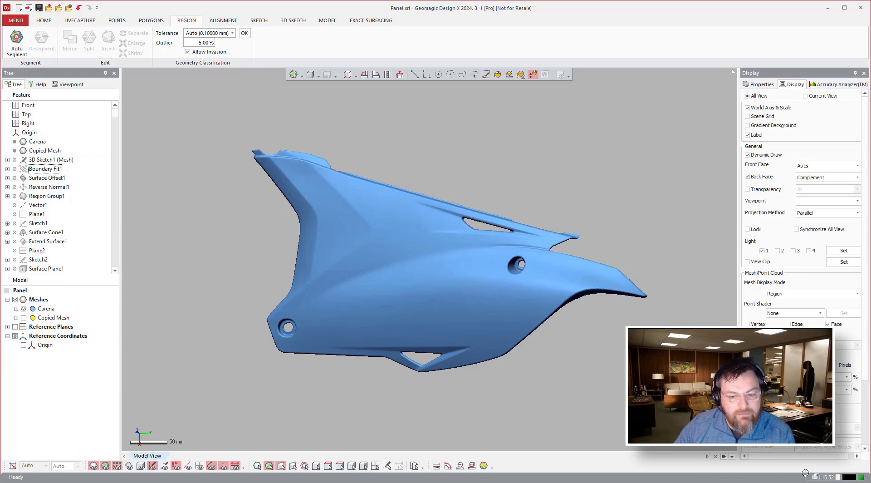
mouse_move(339, 247)
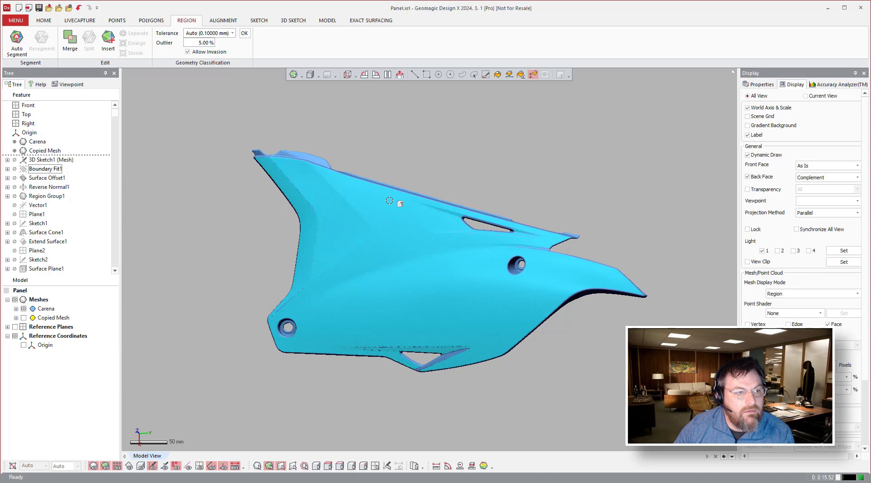
click(43, 20)
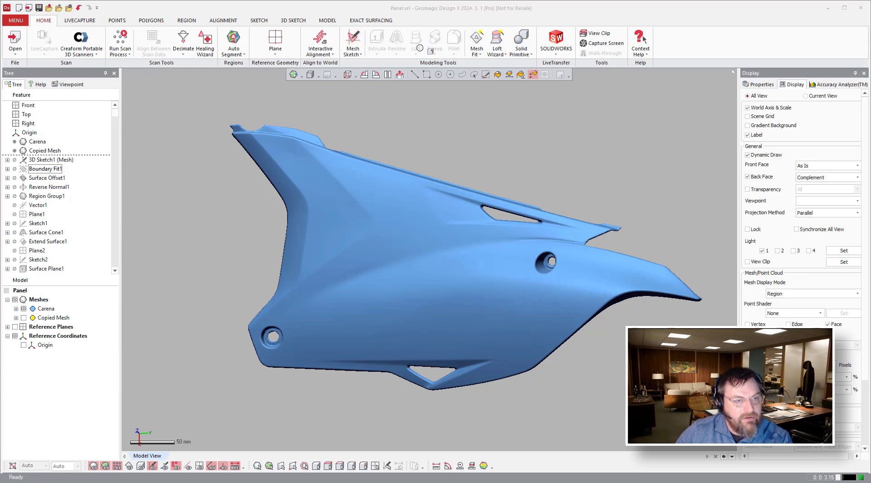
- Fit a Mesh Fit1 surface over the panel poly-faces with default settings
click(496, 43)
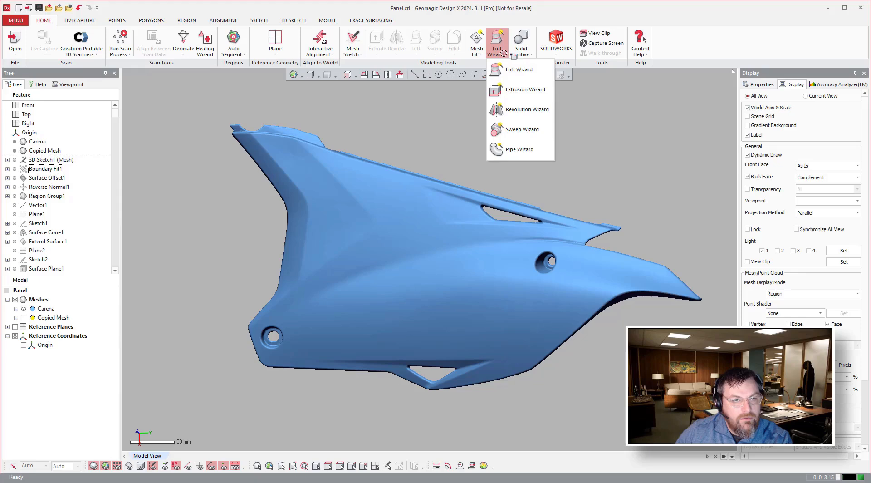
click(475, 43)
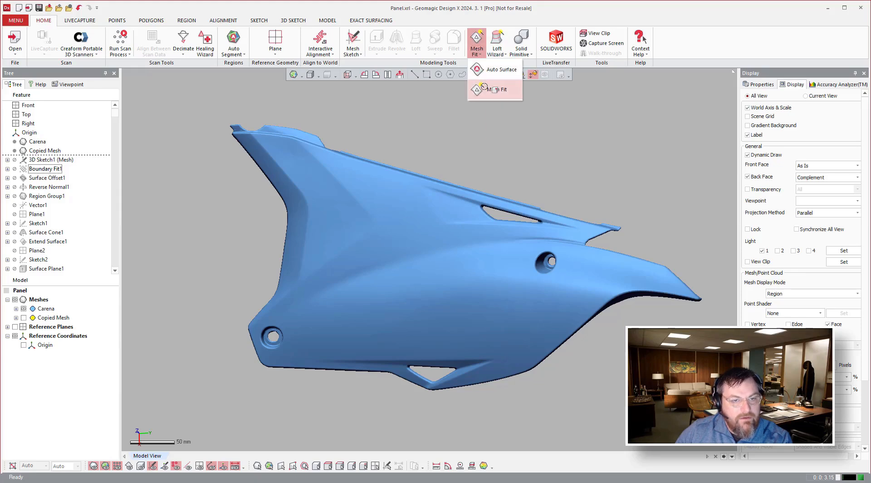
click(503, 90)
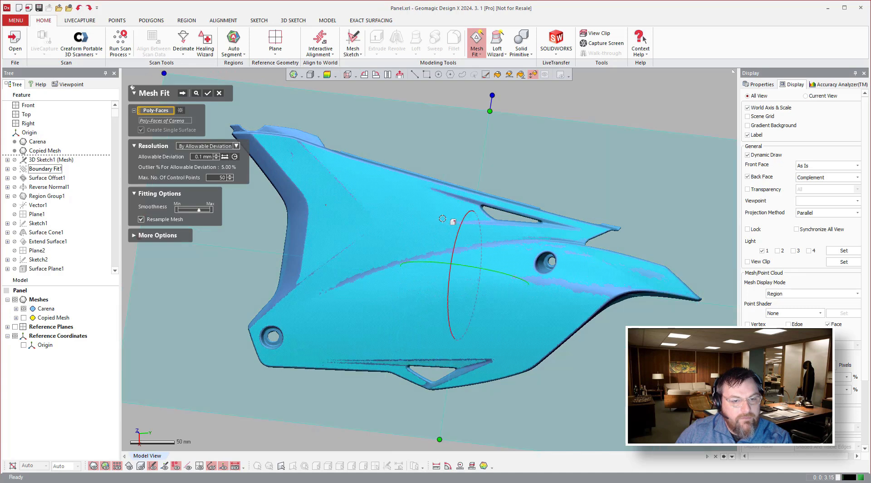
mouse_move(482, 225)
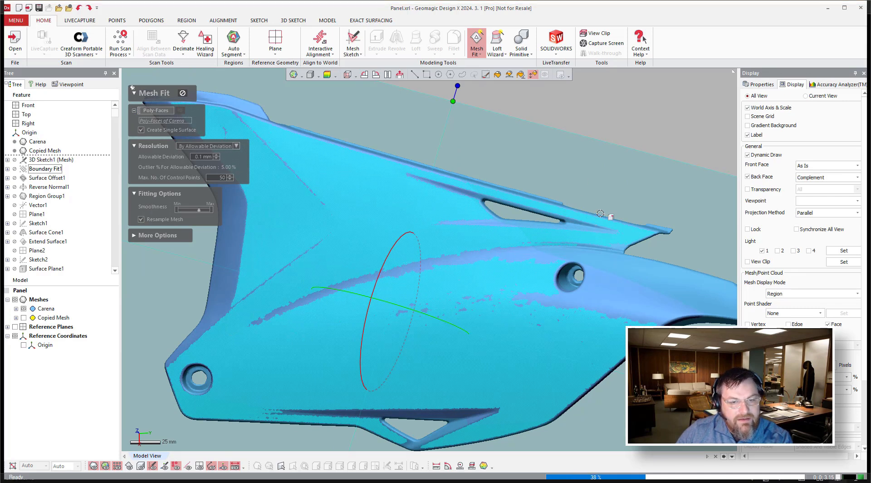
mouse_move(165, 371)
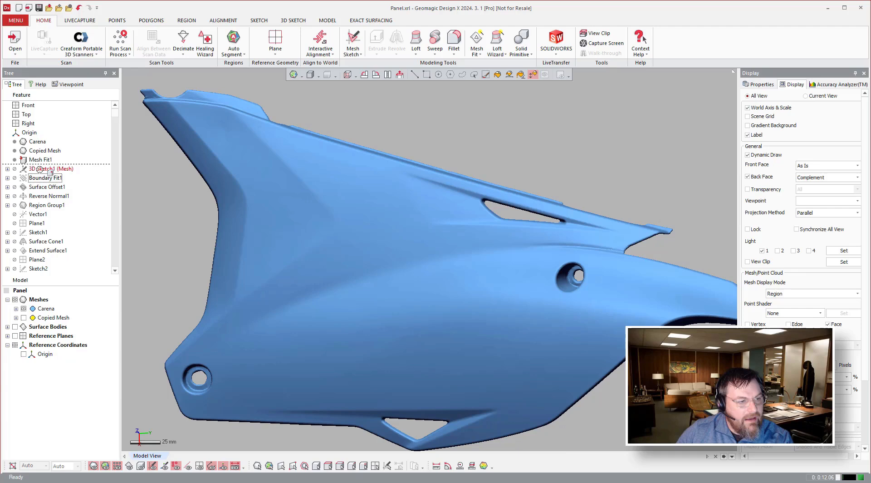
click(7, 325)
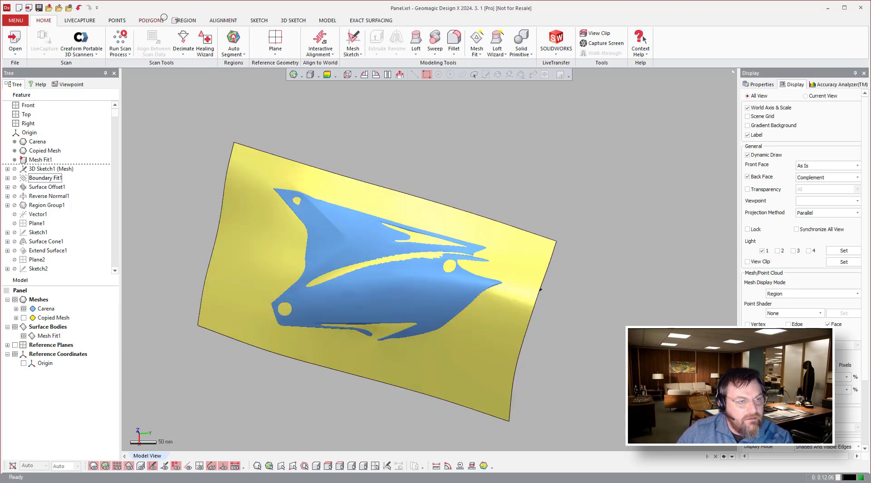
- Convert the Mesh Fit1 surface body into a mesh from the Polygons tools
click(151, 21)
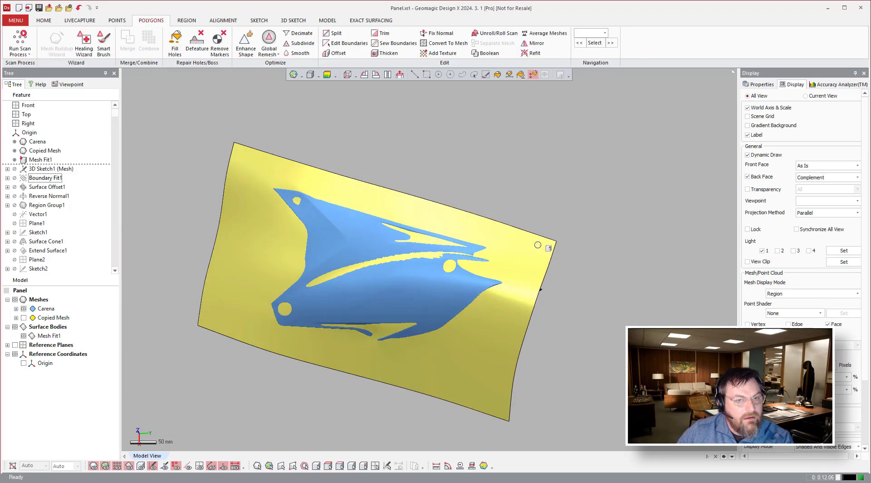
mouse_move(438, 32)
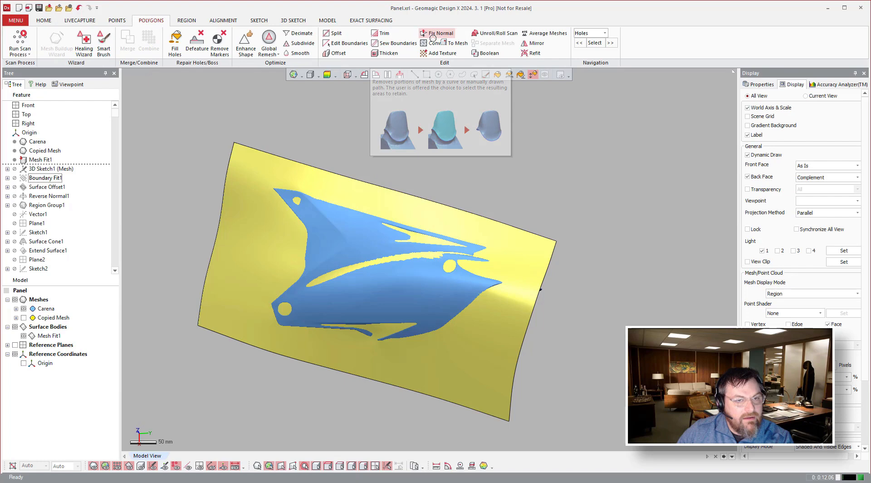
click(448, 43)
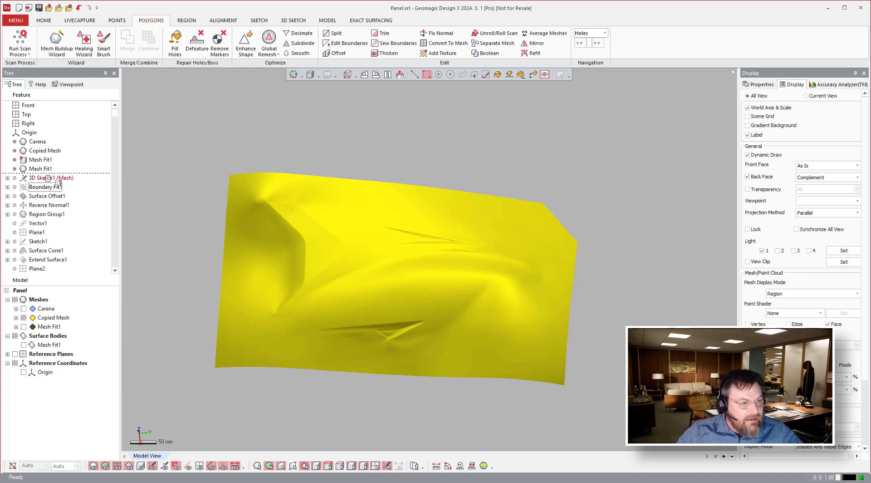
- Roll the history forward to 3D Sketch1 (Mesh) and enter it for editing
right_click(50, 178)
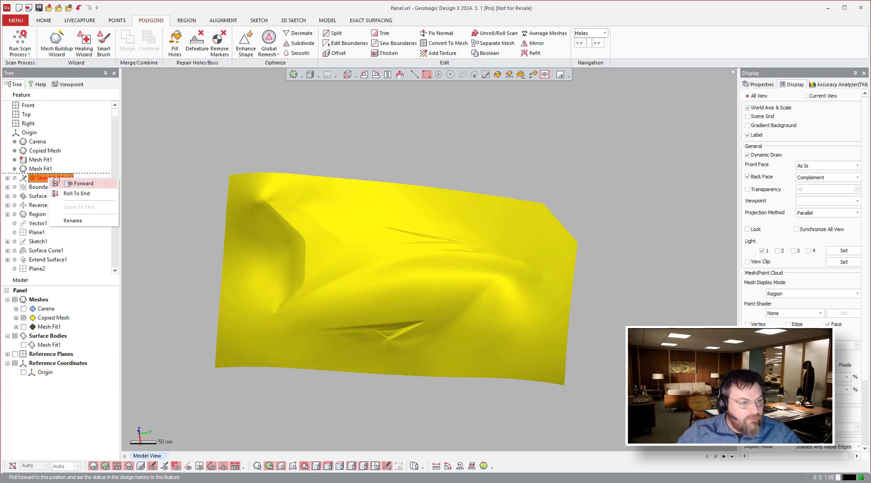
click(84, 183)
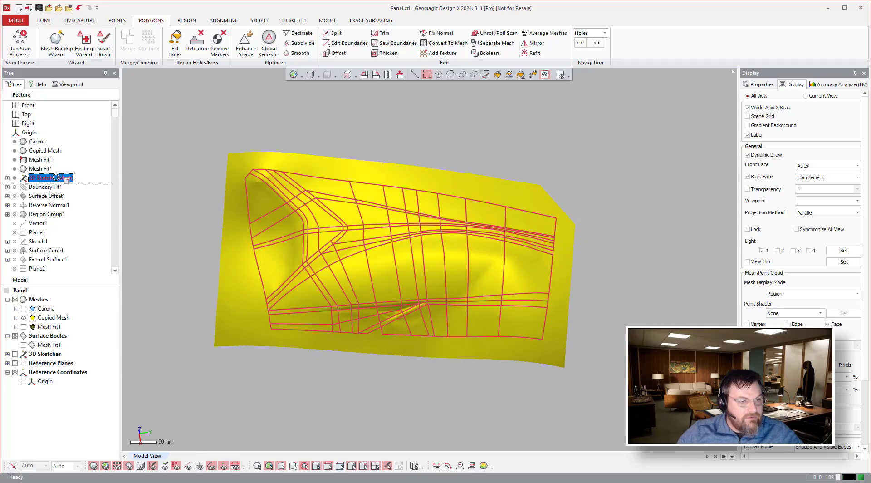
double_click(40, 177)
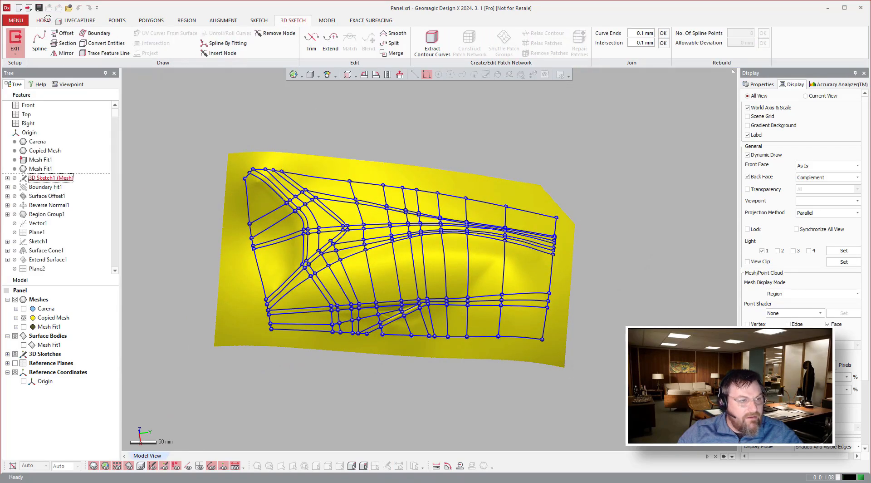
- Draw Spline on Mesh guide curves above the top and along the left side of the network
click(39, 42)
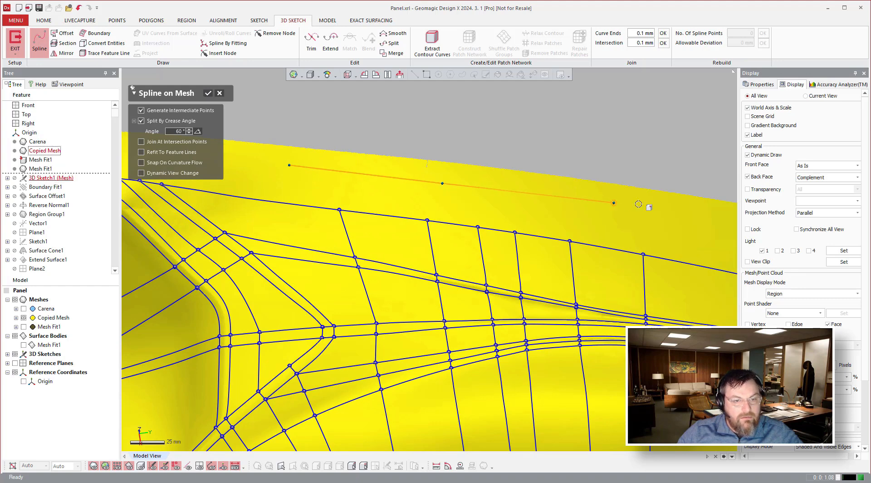
drag(613, 203, 634, 211)
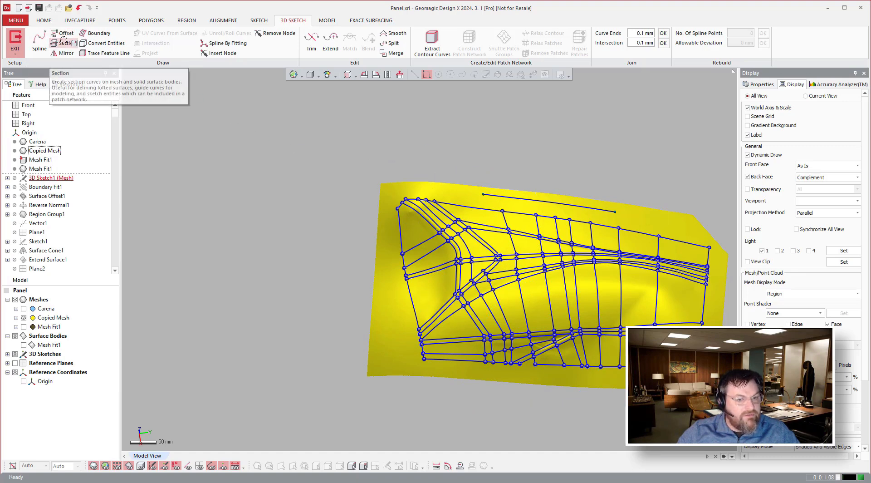
click(65, 43)
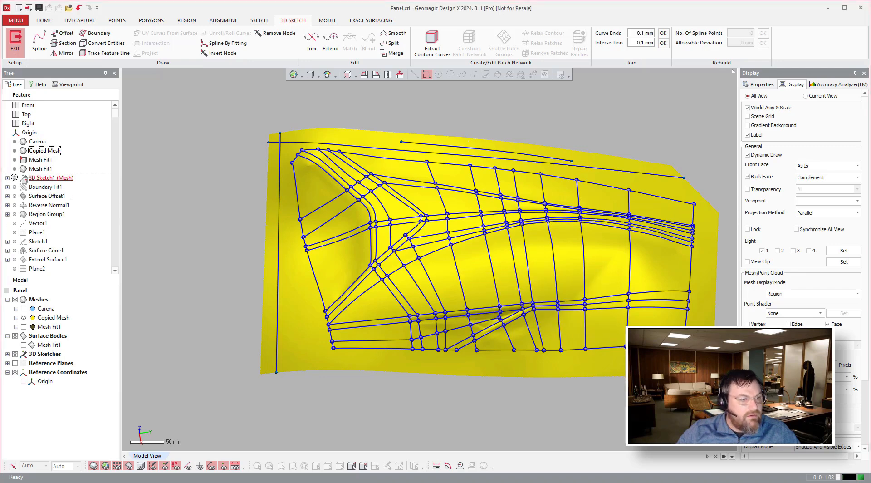
- Exit the 3D sketch and roll the history forward to Boundary Fit1
click(151, 20)
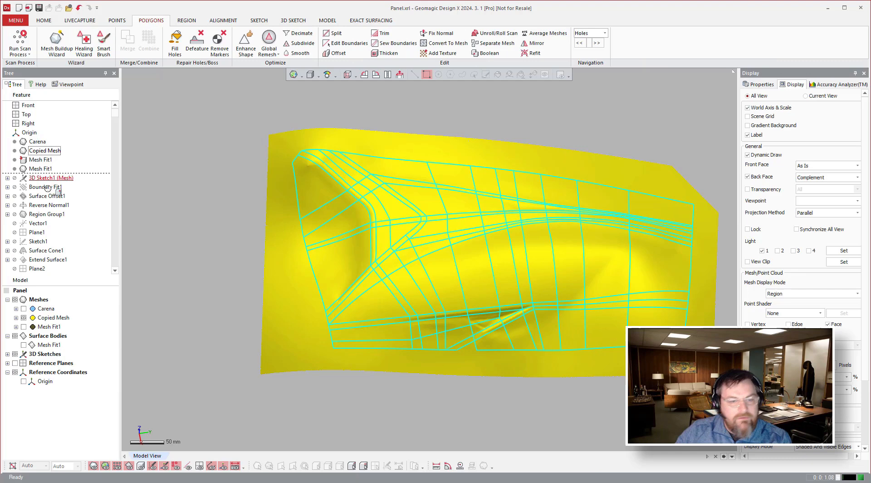
click(45, 186)
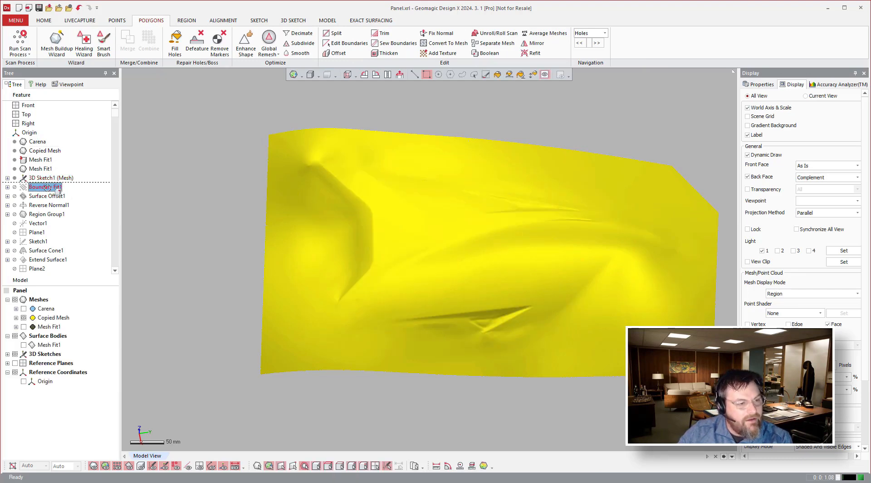
right_click(44, 187)
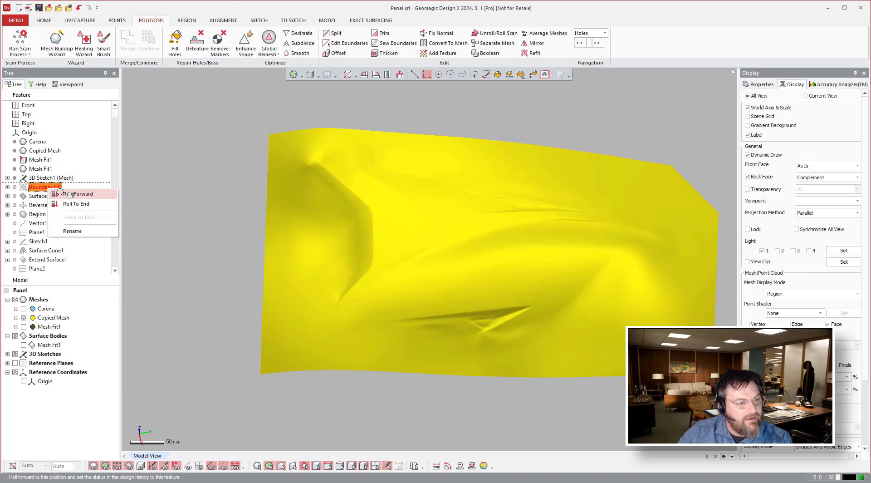
click(83, 193)
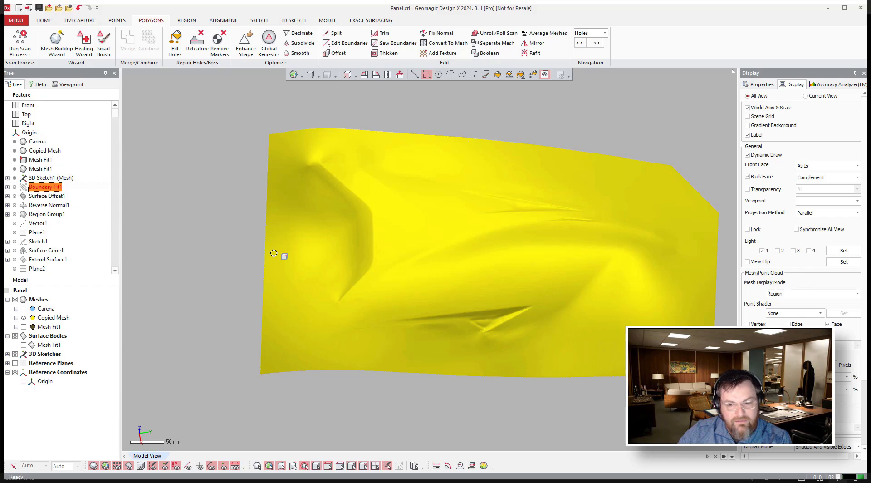
mouse_move(508, 282)
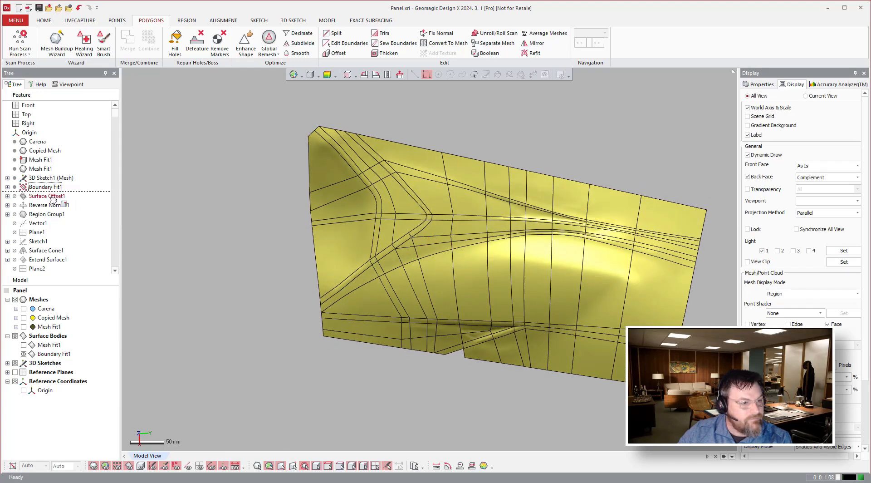
- Roll forward through Surface Offset1 and the reversed normal to Region Group1
click(47, 195)
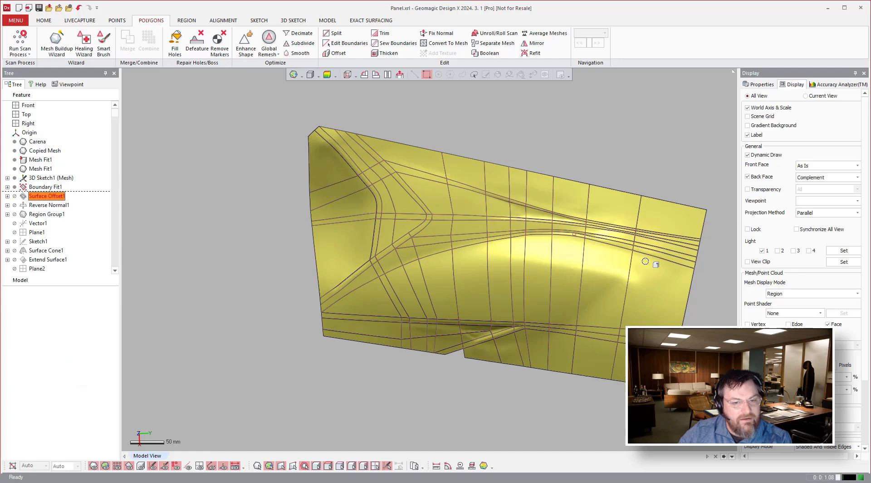
mouse_move(642, 278)
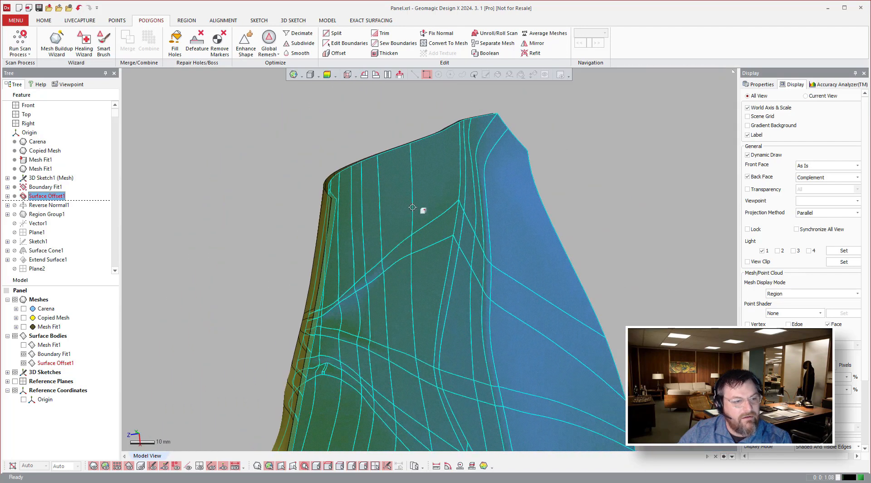
scroll(down, 3)
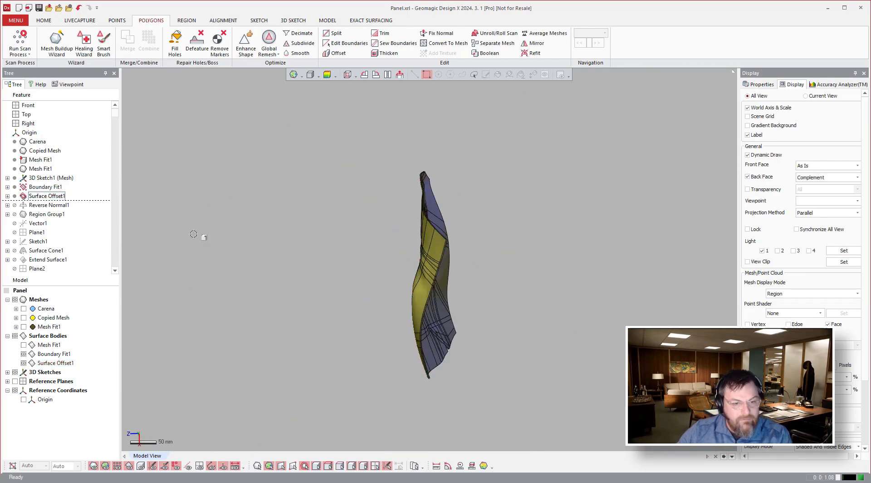
click(49, 204)
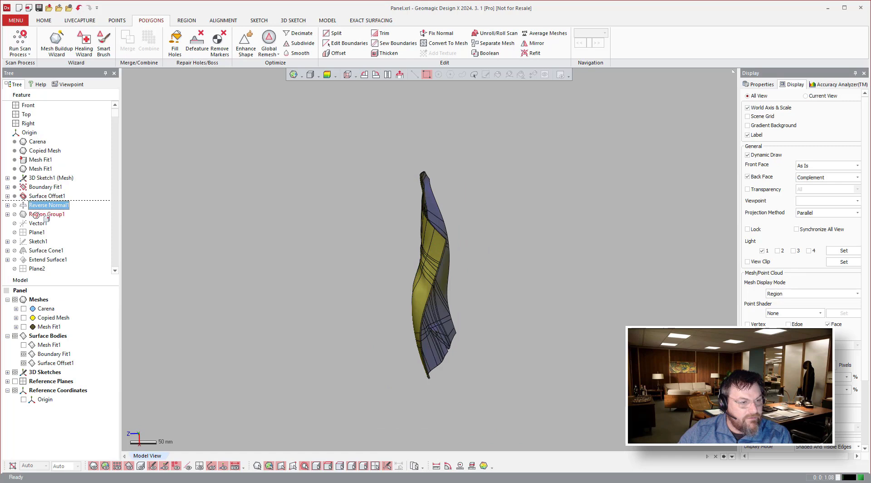
right_click(47, 214)
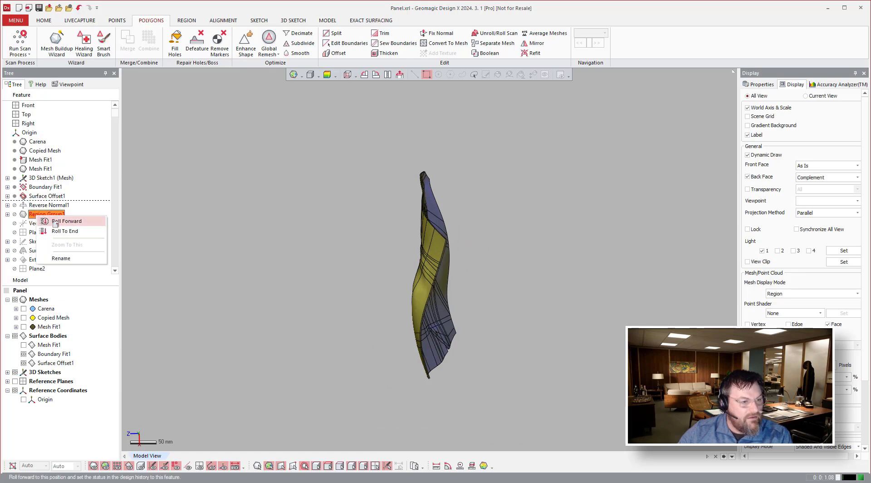
click(65, 221)
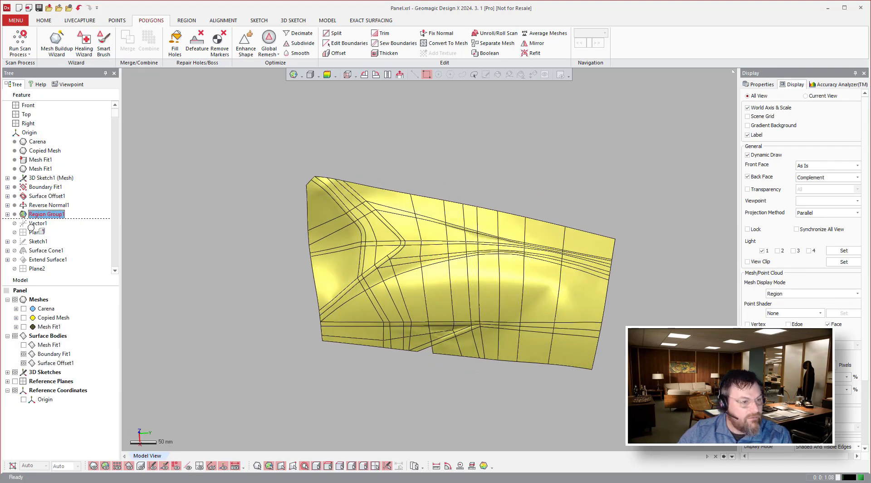
- Roll forward through Surface Cone1 to the first standoff's flat cap, Surface Plane1
click(45, 250)
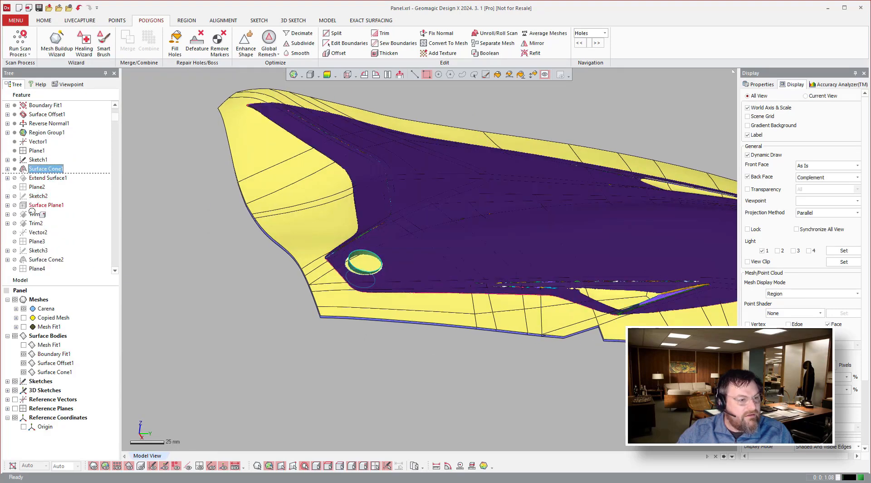
click(47, 205)
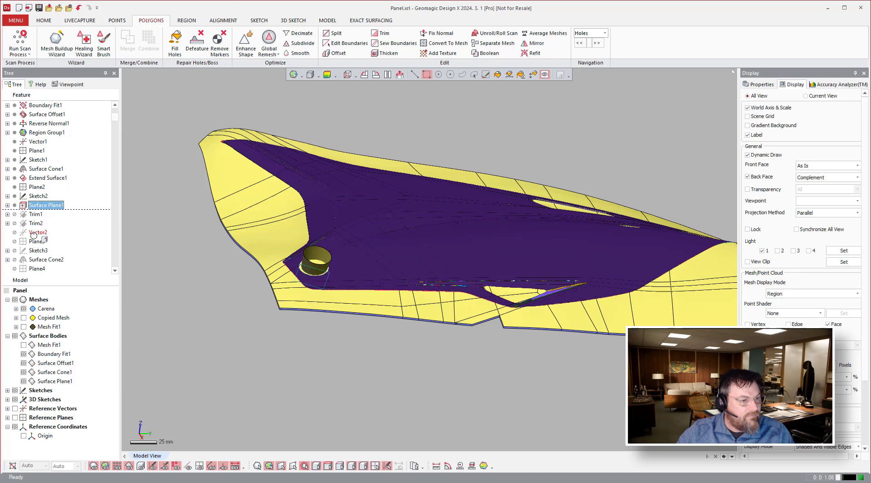
- Roll the history forward to Surface Plane2, adding the trims and second cone standoff
scroll(down, 3)
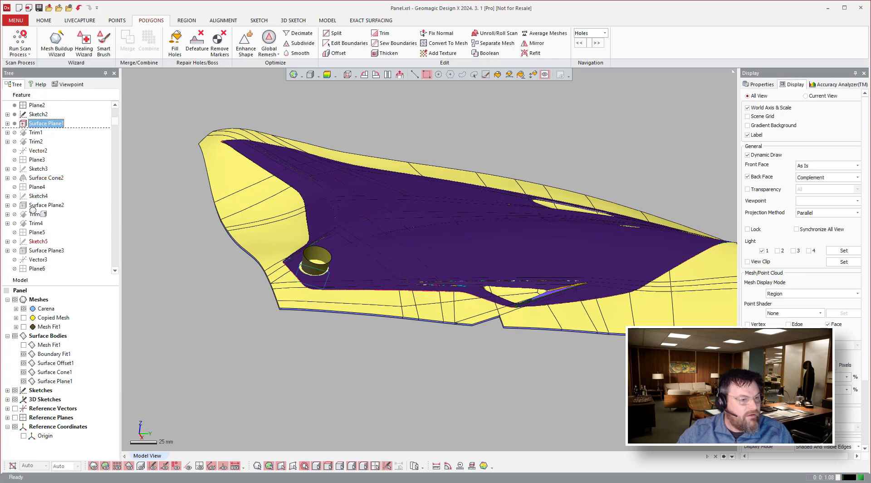
right_click(46, 205)
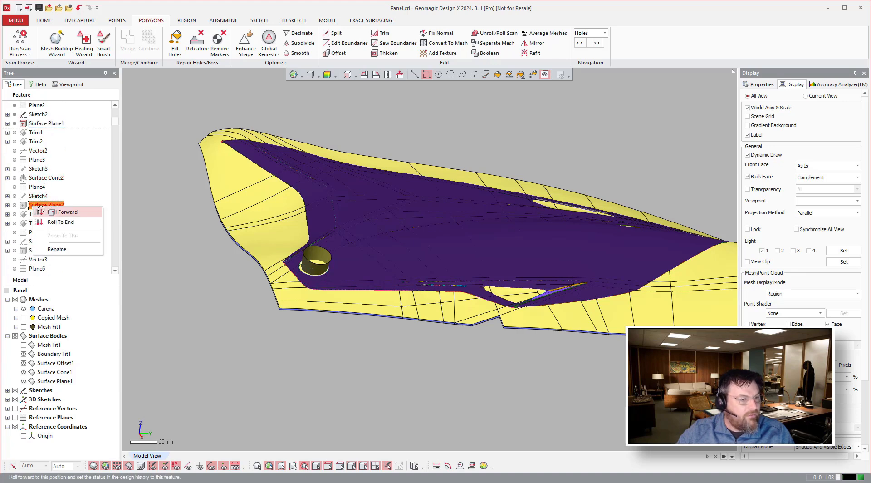
click(65, 212)
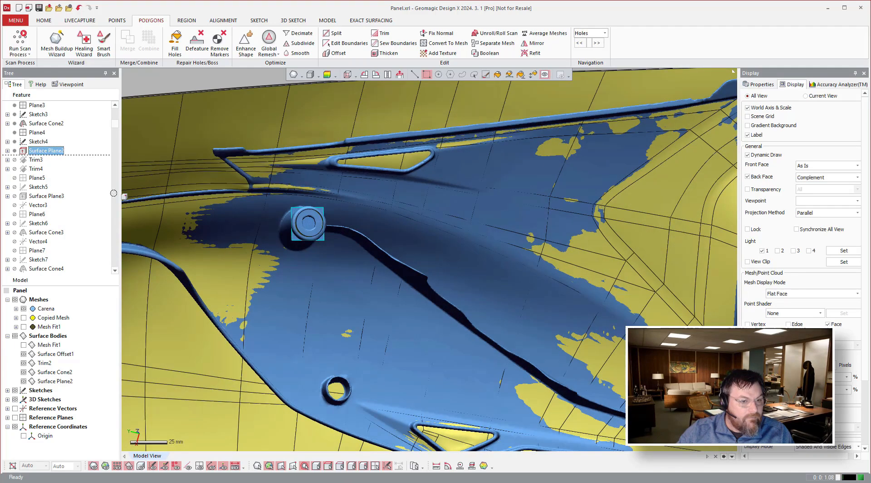
- Roll forward to Surface Plane3 and then Surface Cone4, adding further standoffs across the panel
right_click(45, 167)
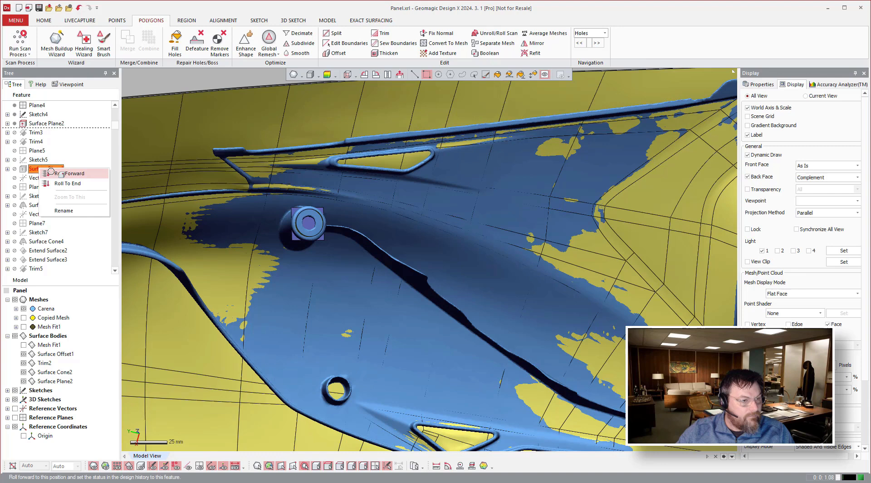
click(73, 173)
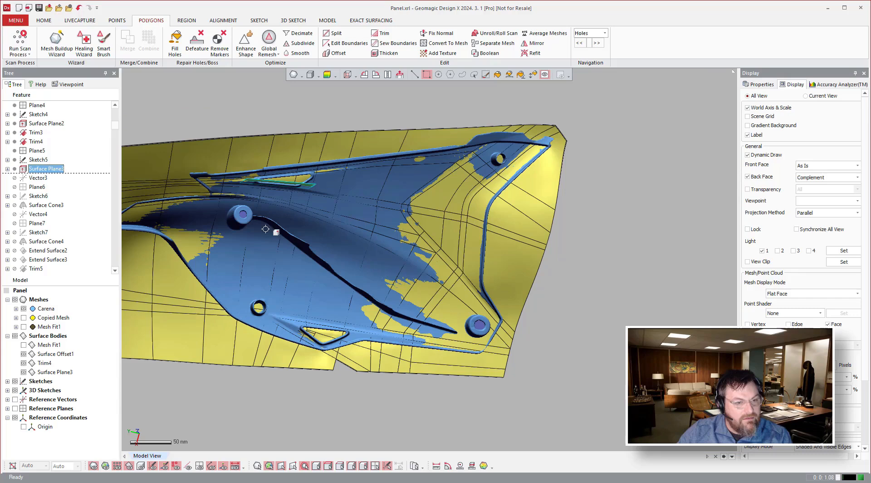
right_click(36, 241)
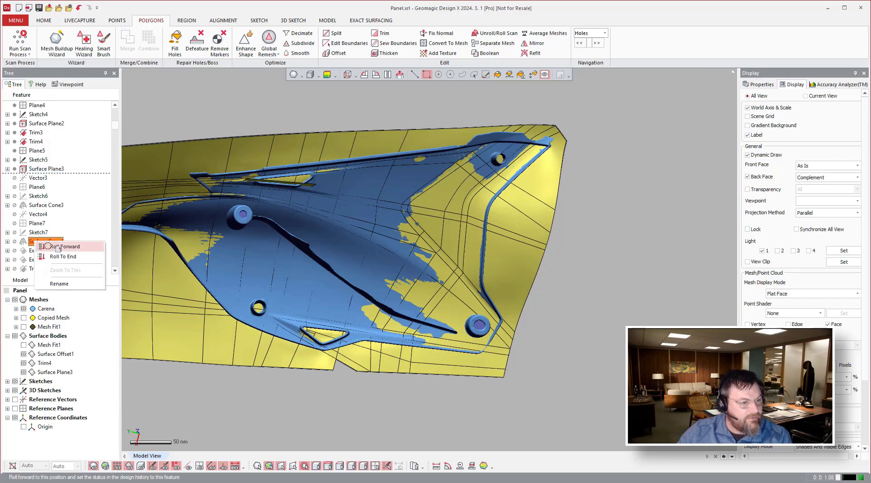
click(62, 246)
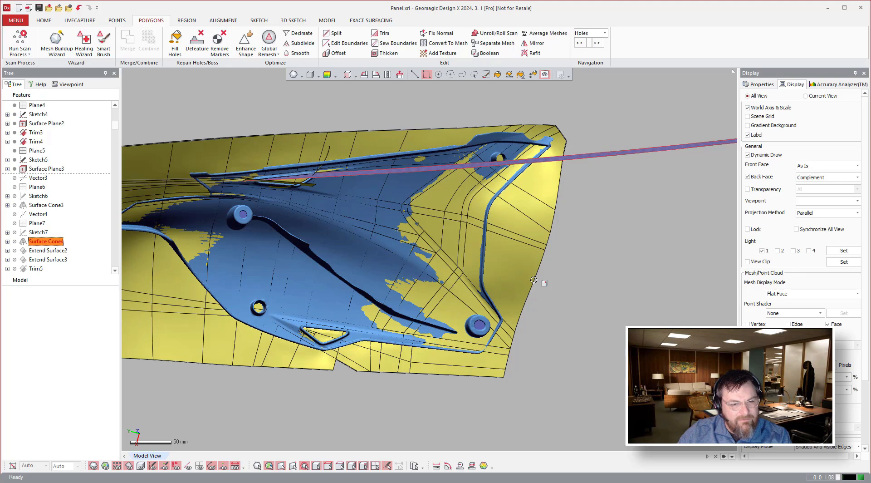
click(19, 279)
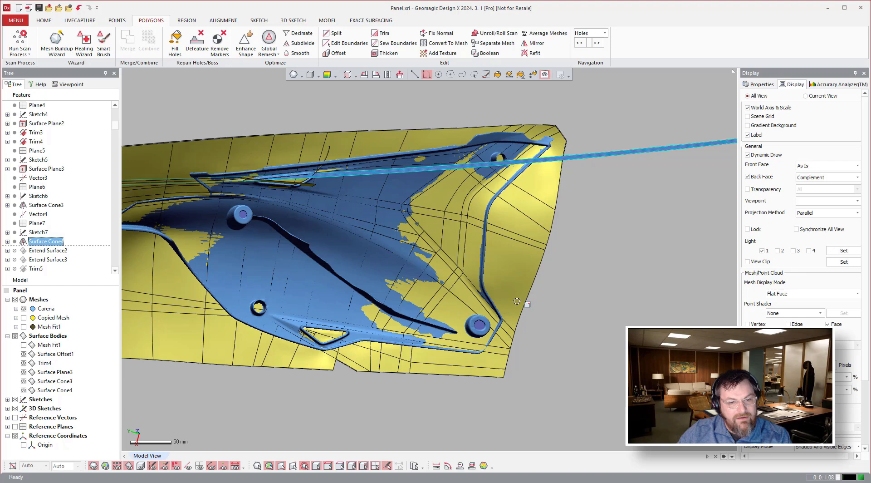
mouse_move(283, 212)
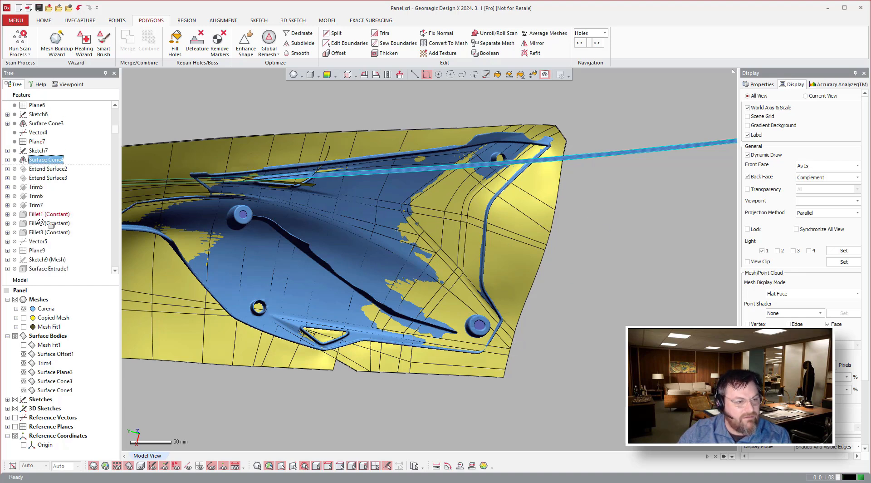
click(49, 231)
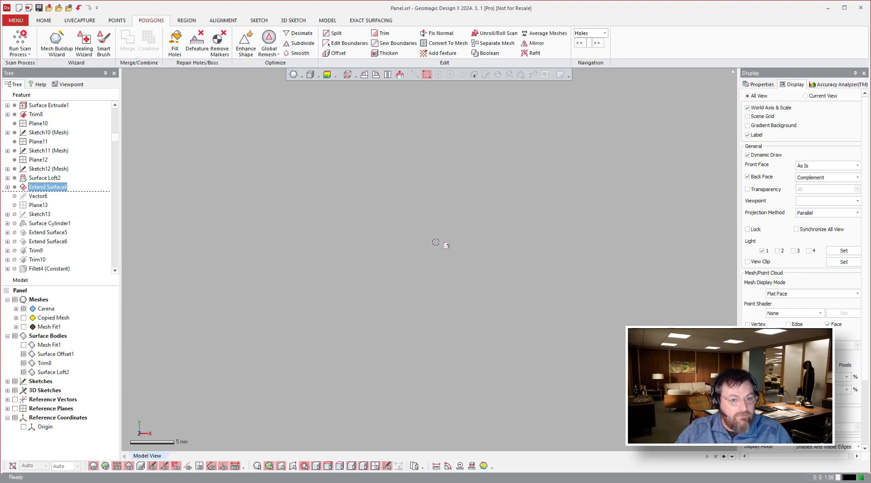
mouse_move(216, 288)
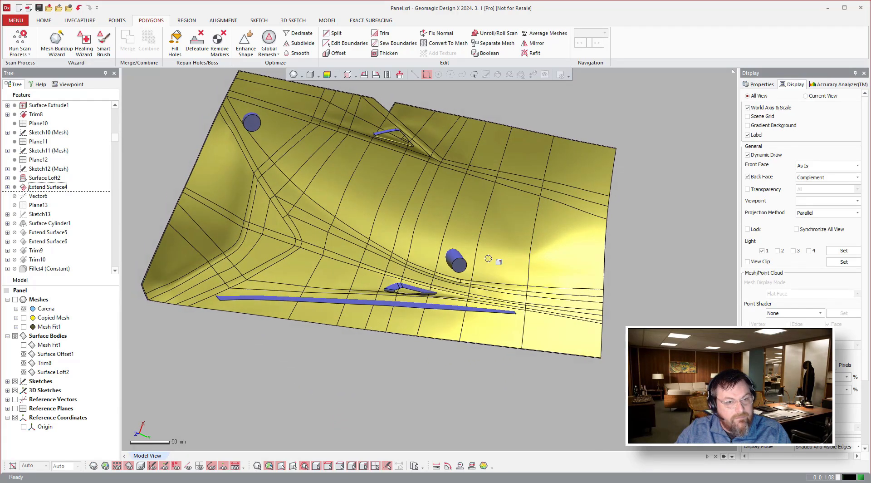
- Roll the history forward through Trim10 to Trim11, revealing the holes and top-edge flange
drag(471, 261, 333, 285)
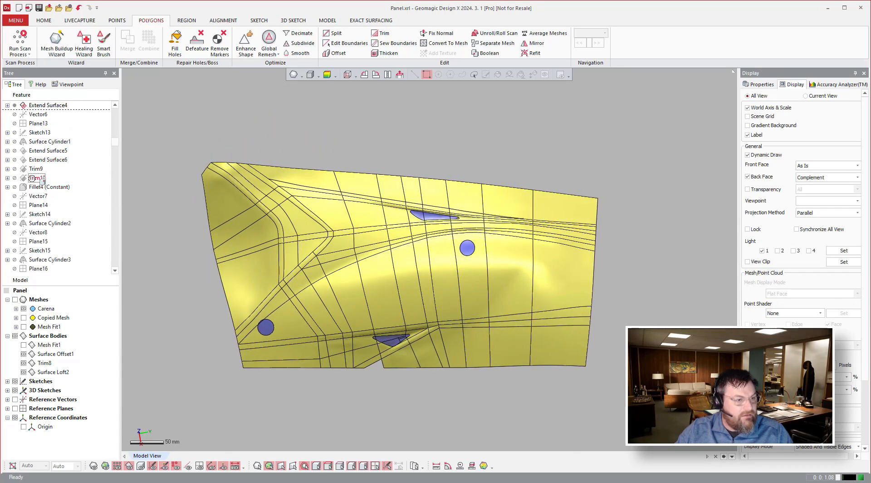
click(37, 177)
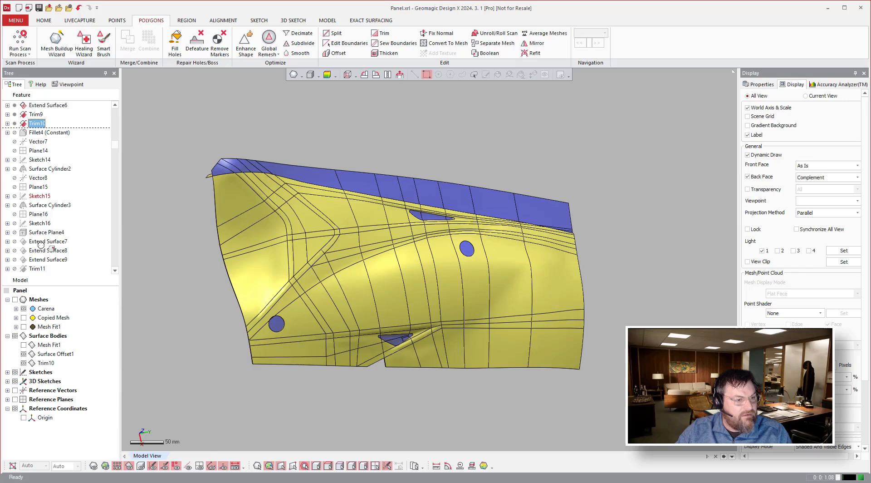
scroll(down, 3)
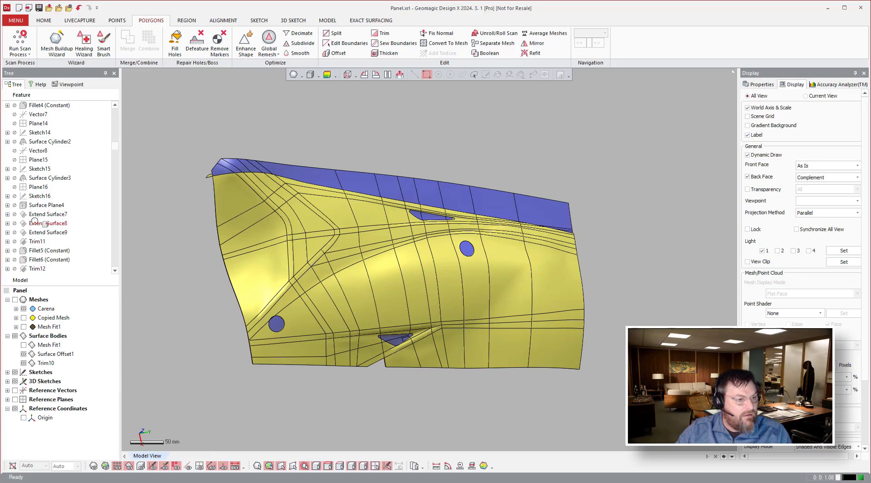
click(36, 240)
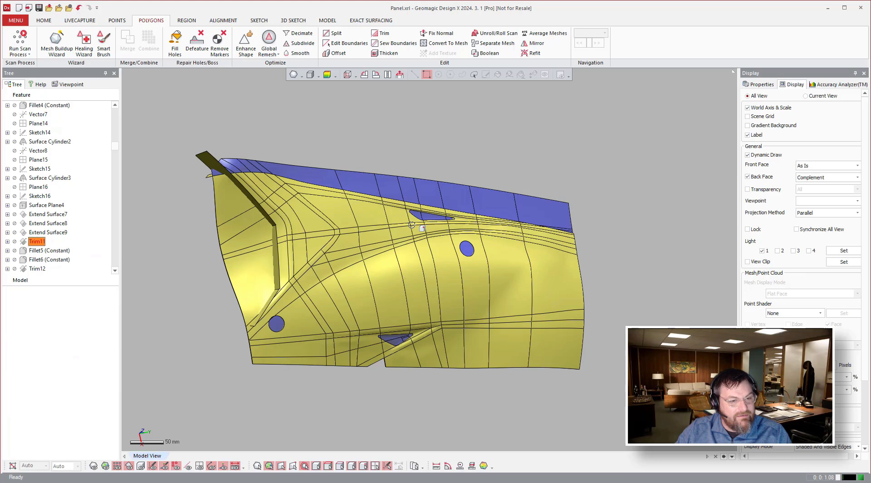
mouse_move(196, 149)
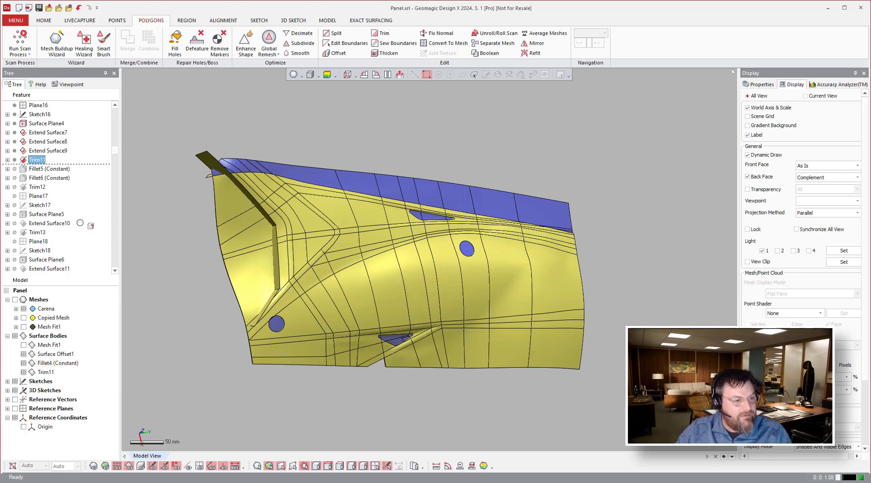
- Roll the feature history forward to Surface Plane6, then on to Surface Extrude3
right_click(44, 204)
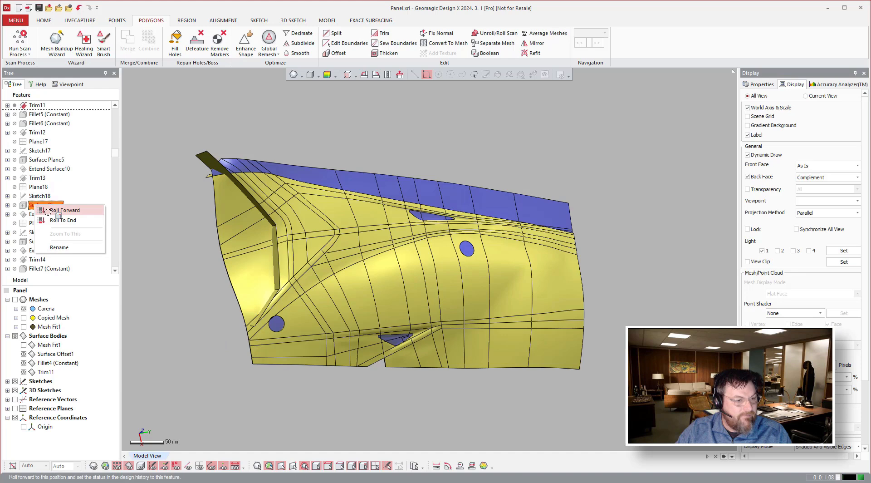
click(63, 210)
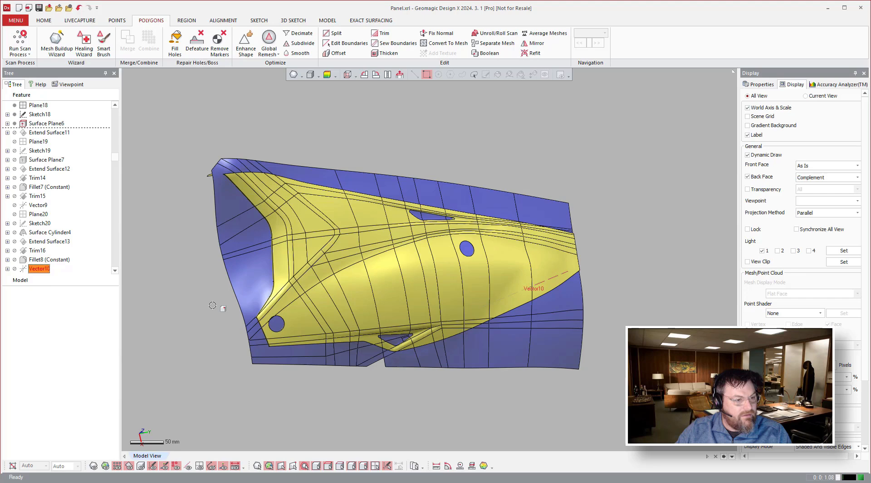
mouse_move(648, 236)
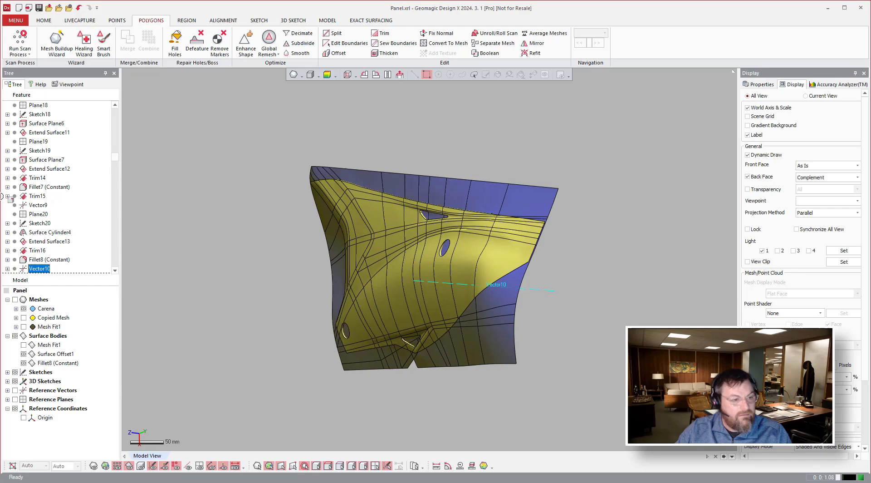
scroll(down, 3)
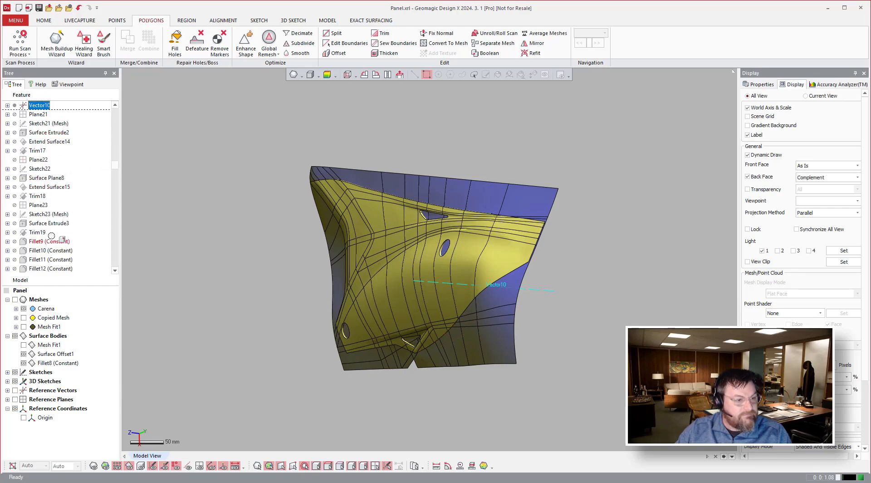
click(49, 222)
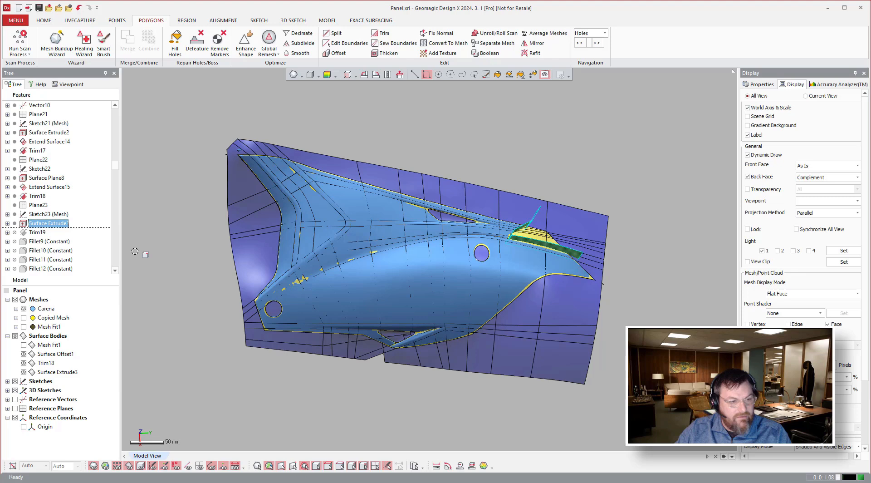
- Roll the history forward past Surface Offset4 and select Surface Loft5
right_click(47, 222)
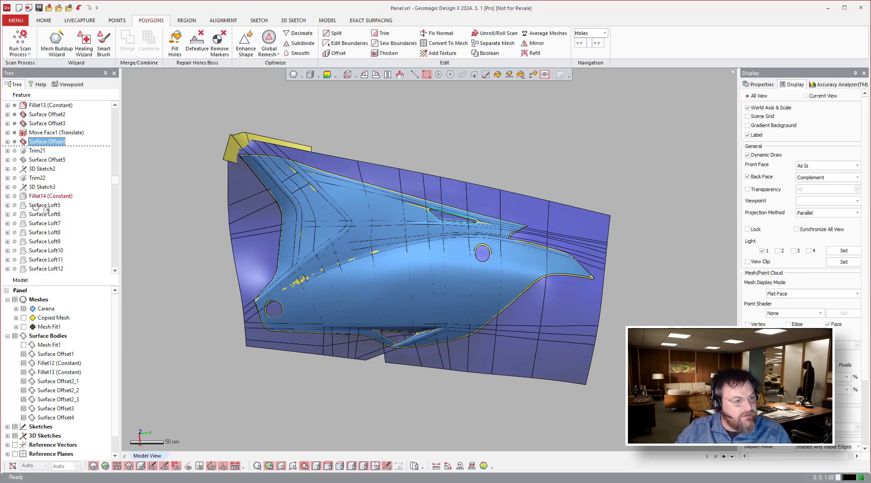
click(44, 205)
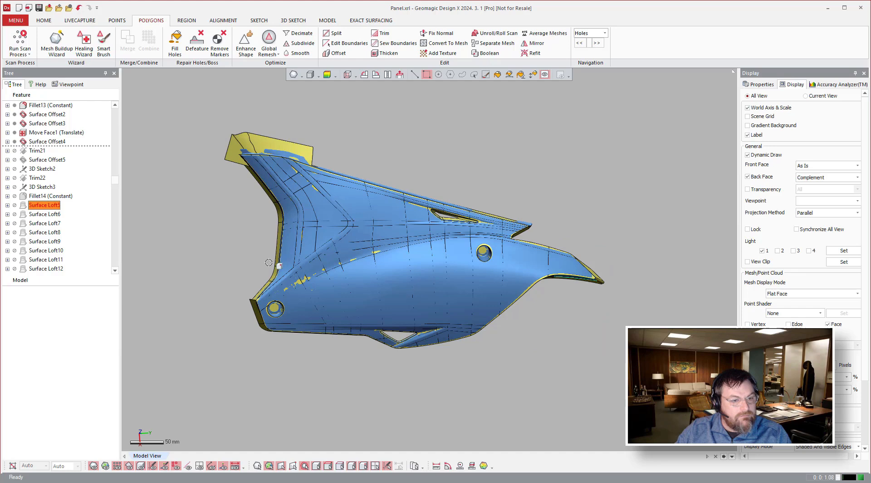
mouse_move(199, 234)
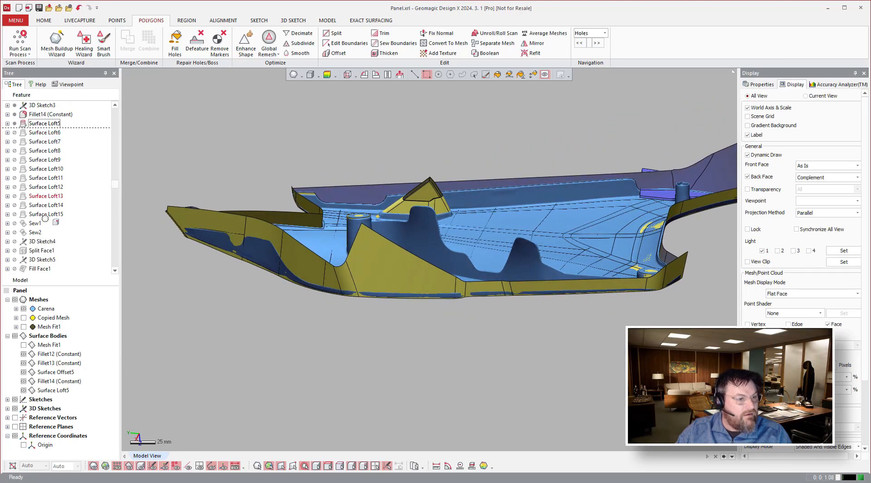
- Roll the history forward to Surface Loft15, then to Split Face2, and select Surface Extrude4
right_click(46, 214)
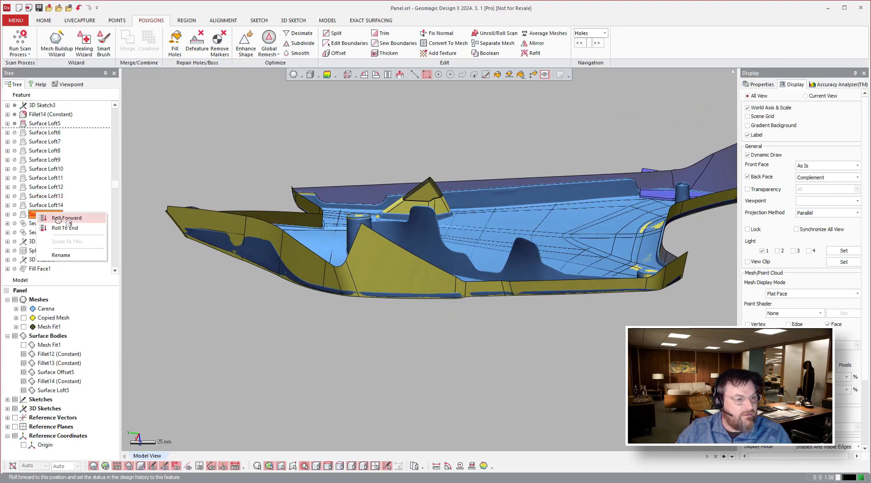
click(66, 217)
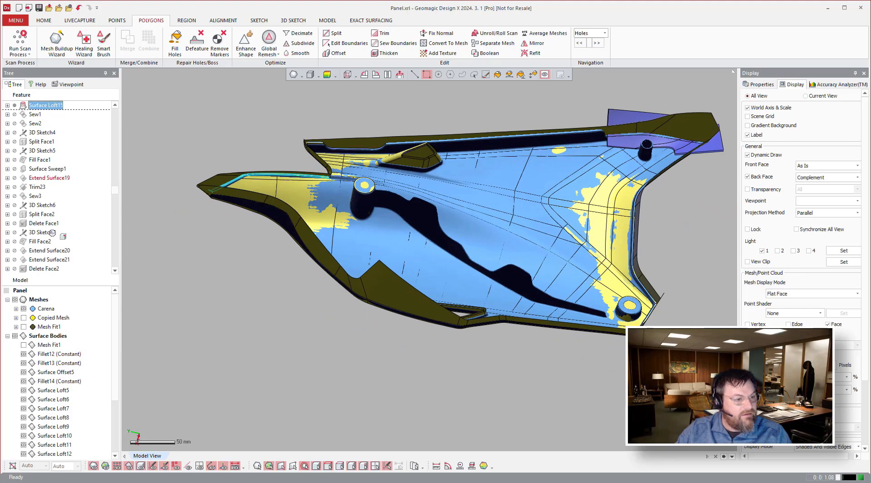
right_click(42, 232)
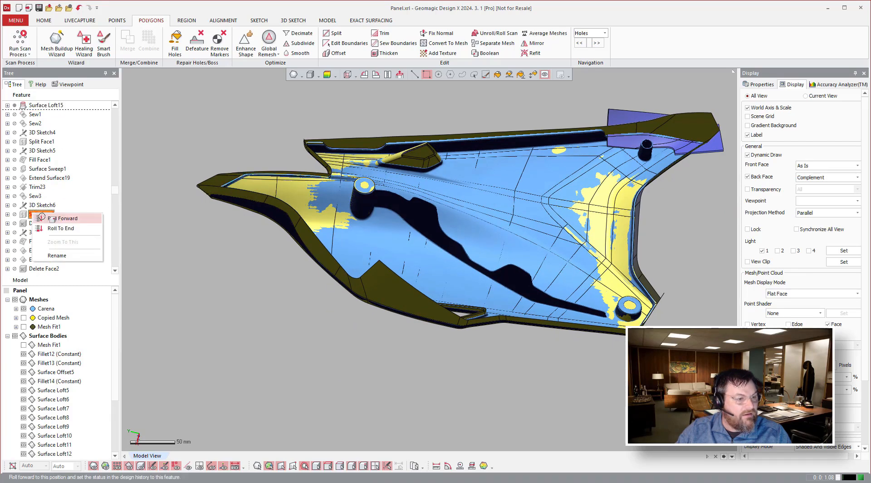
click(66, 217)
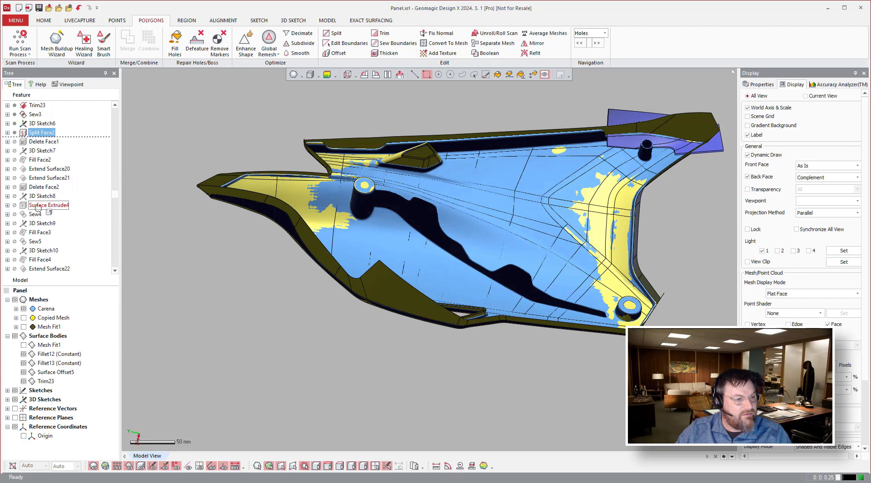
click(49, 205)
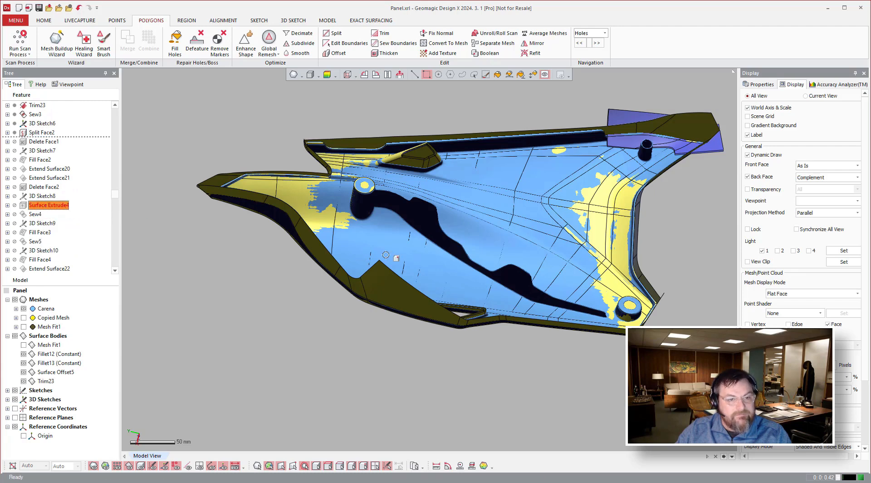
mouse_move(405, 246)
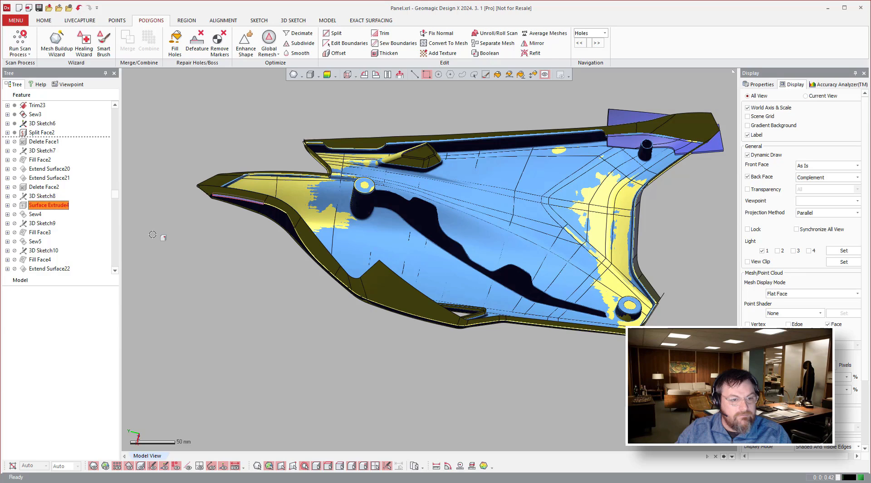
mouse_move(502, 224)
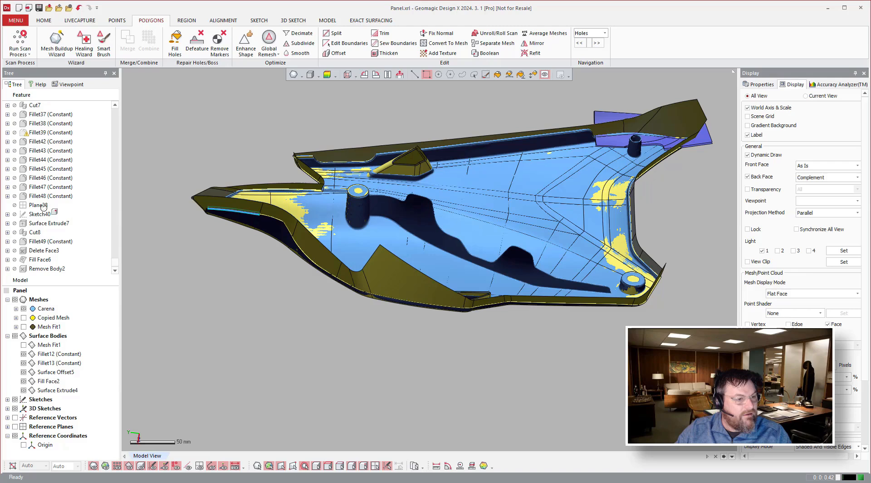
- Roll the history forward to the final Remove Body2 feature
click(46, 268)
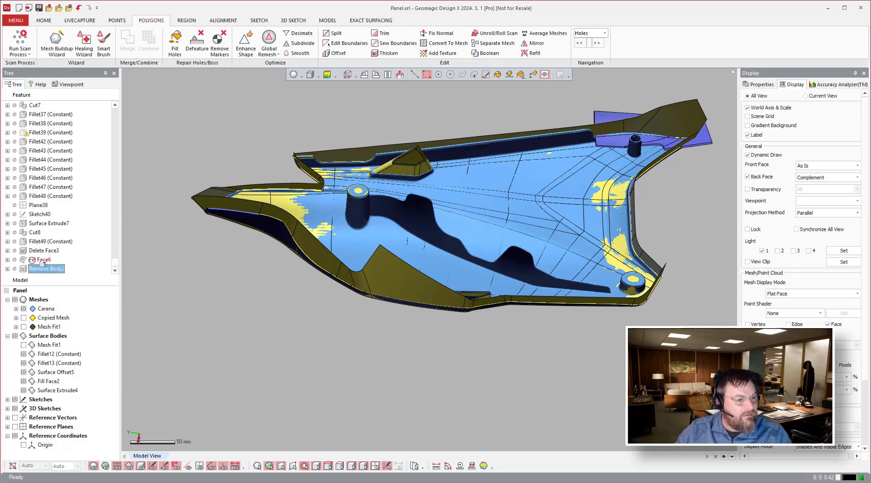
right_click(46, 269)
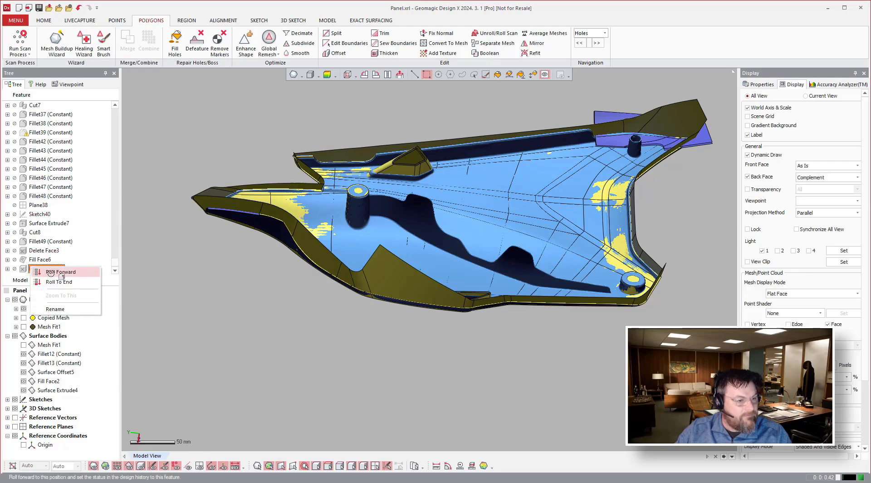
click(60, 271)
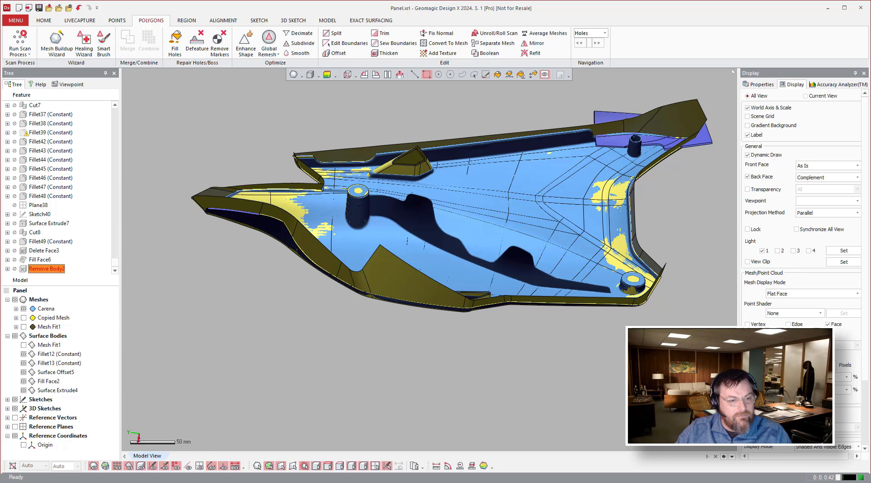
mouse_move(604, 363)
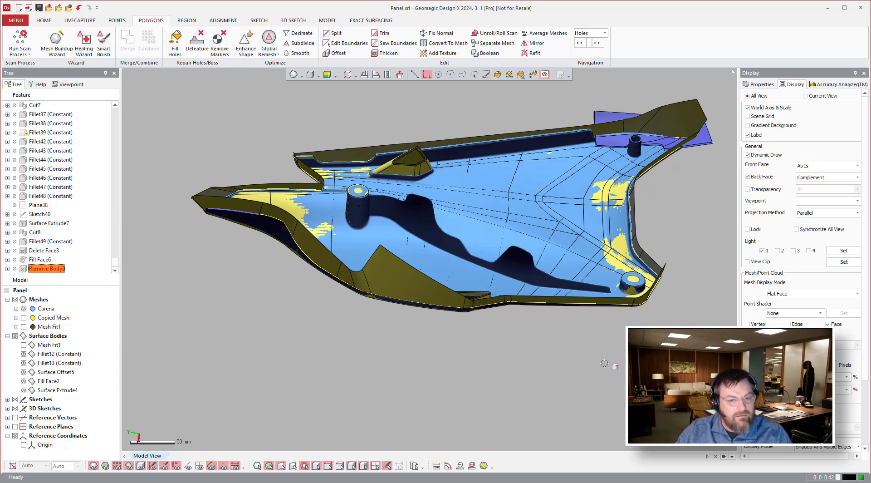